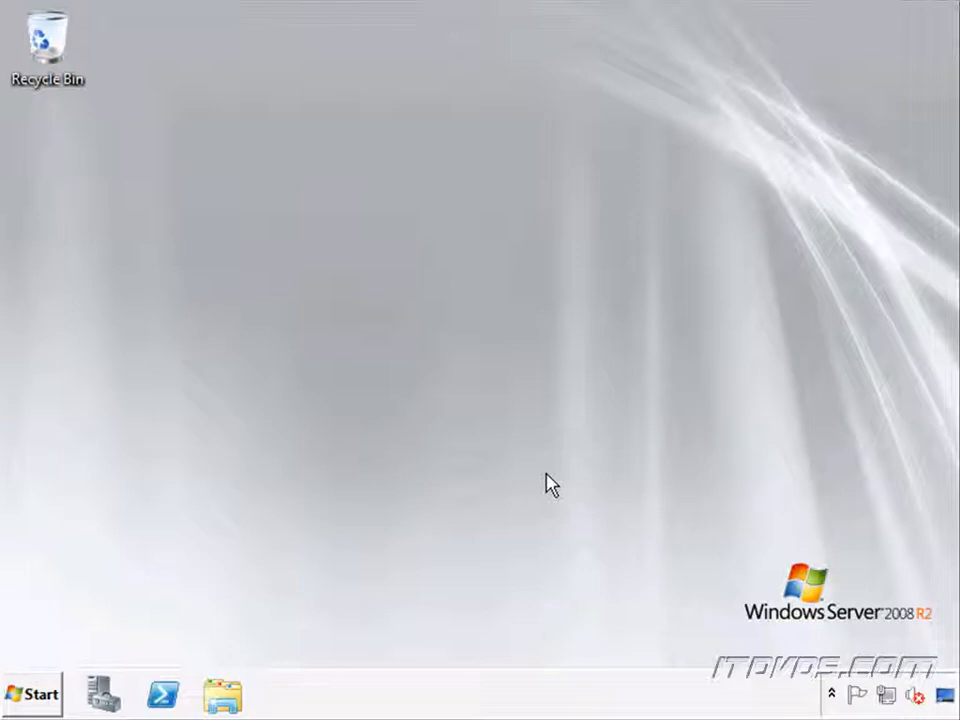
Launch Server Manager on EXCHANGE01 and view the Features page reporting 0 of 42 installed.
click(100, 692)
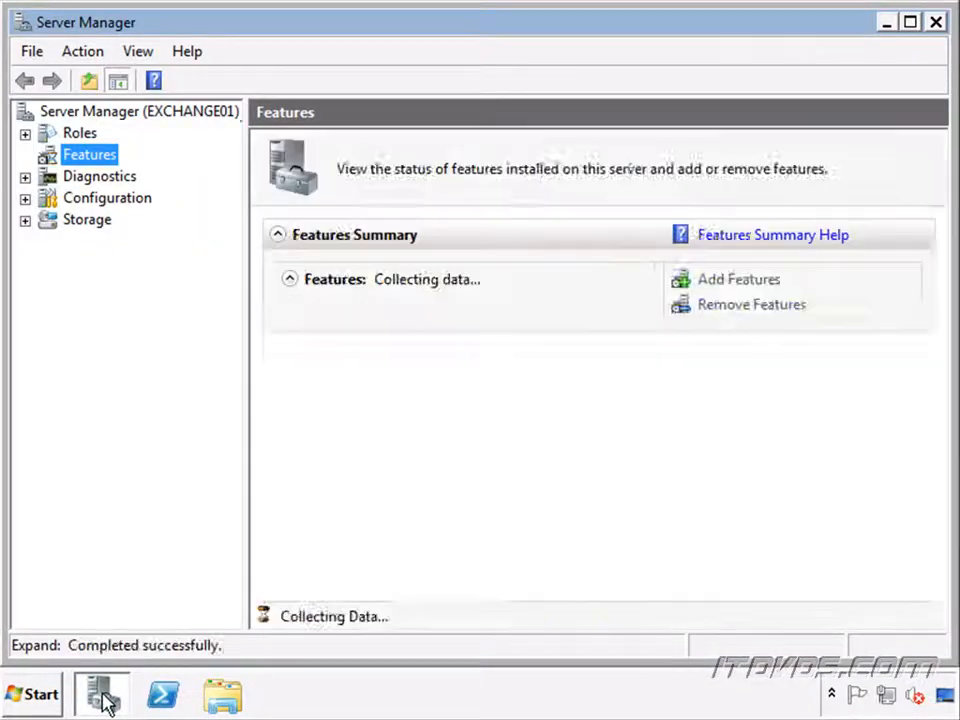
click(140, 112)
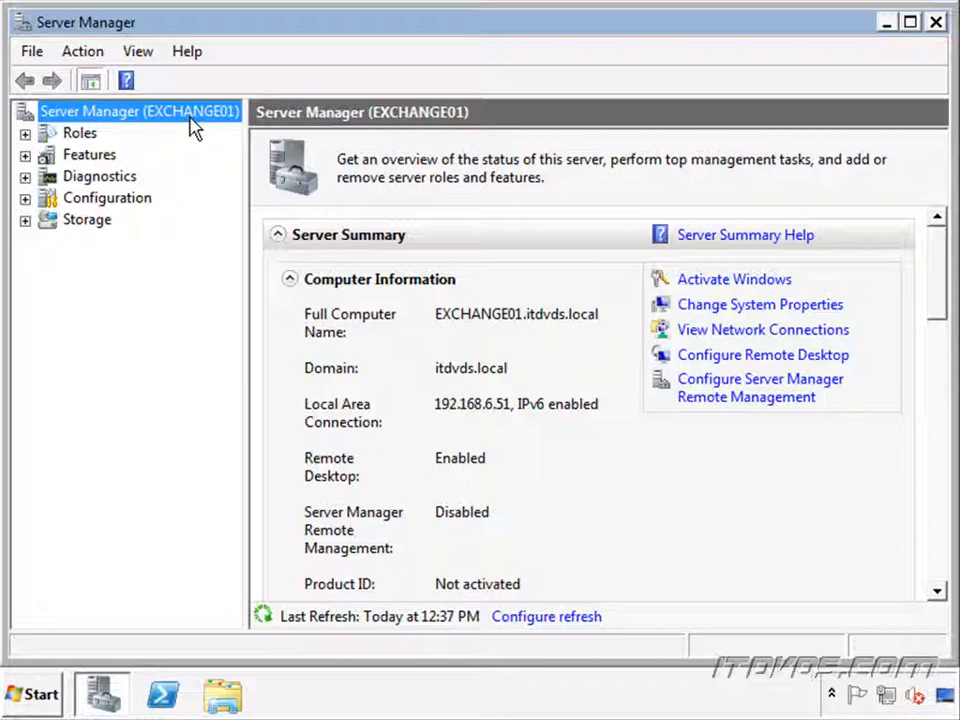
mouse_move(188, 176)
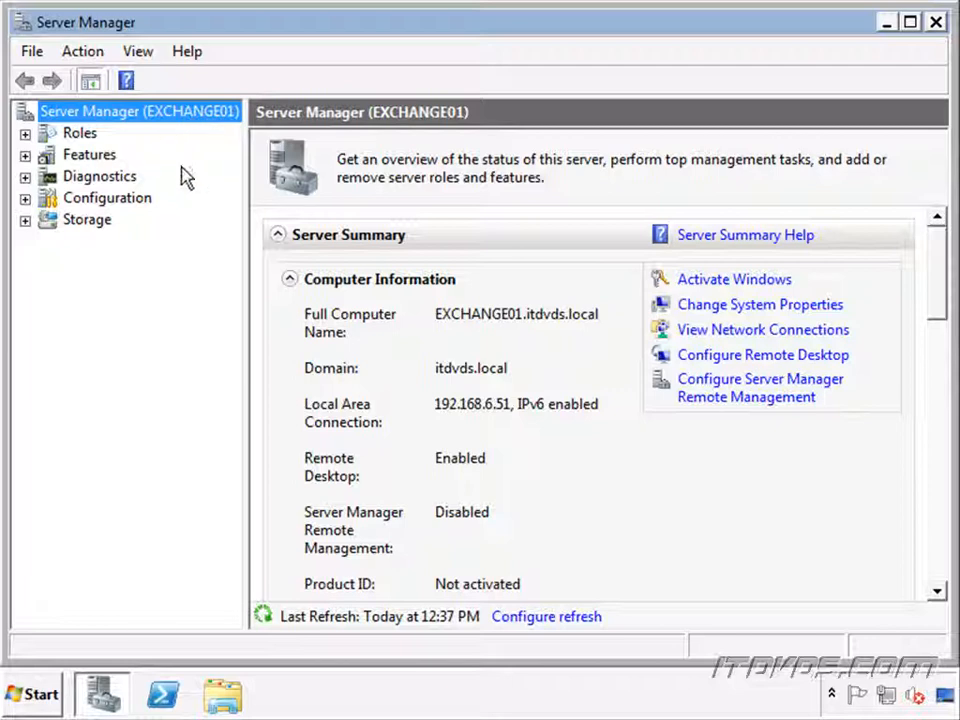
click(88, 154)
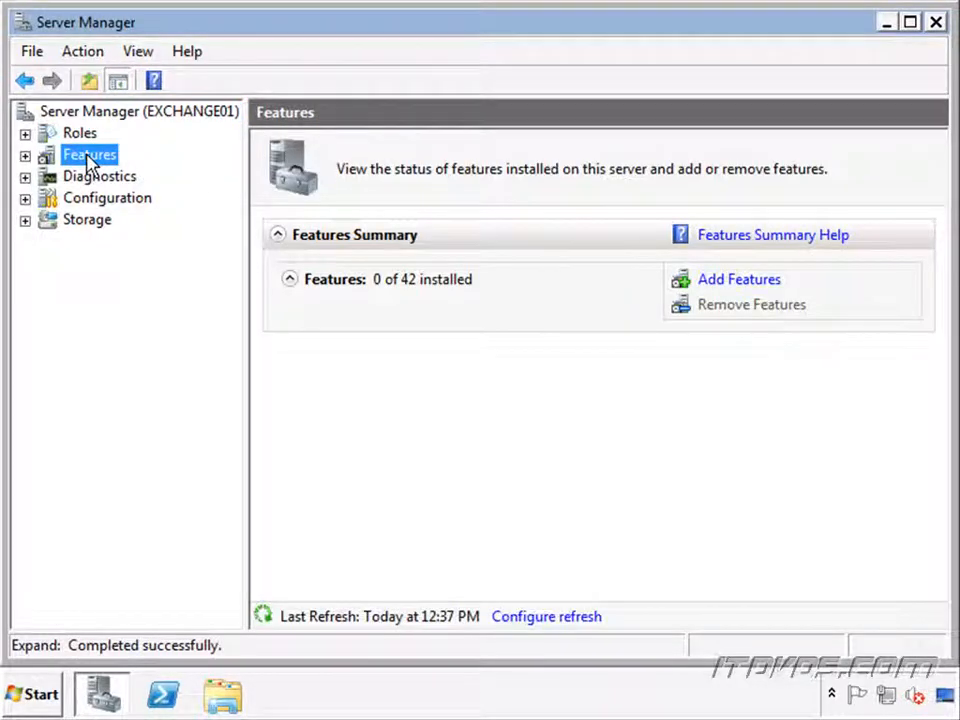
Start Add Features, select .NET Framework 3.5.1 Features and accept its required web server role services.
right_click(88, 154)
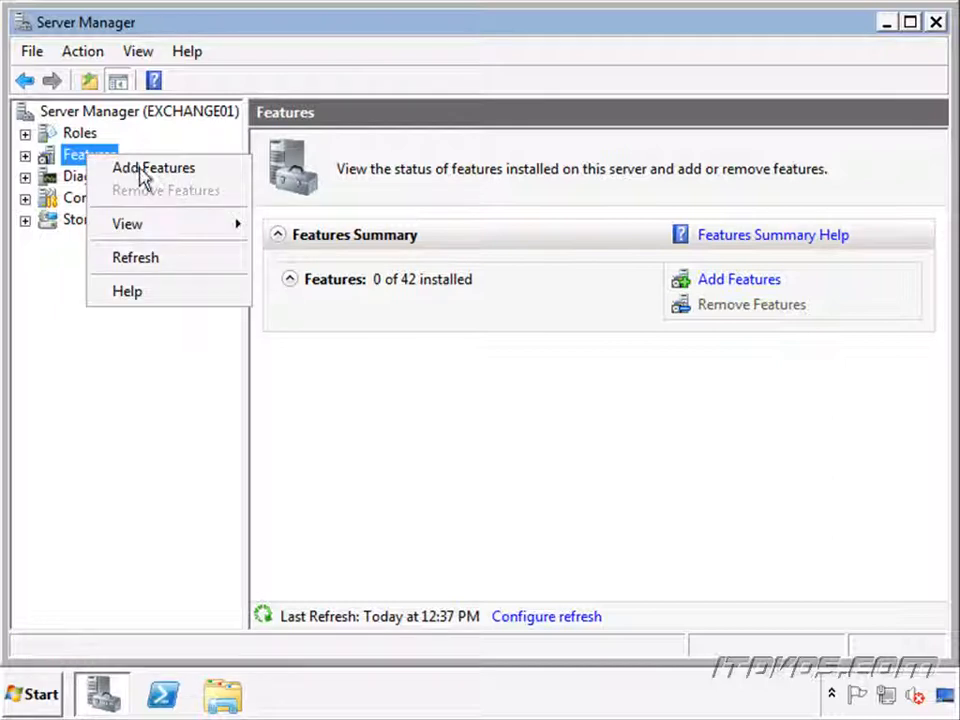
click(152, 168)
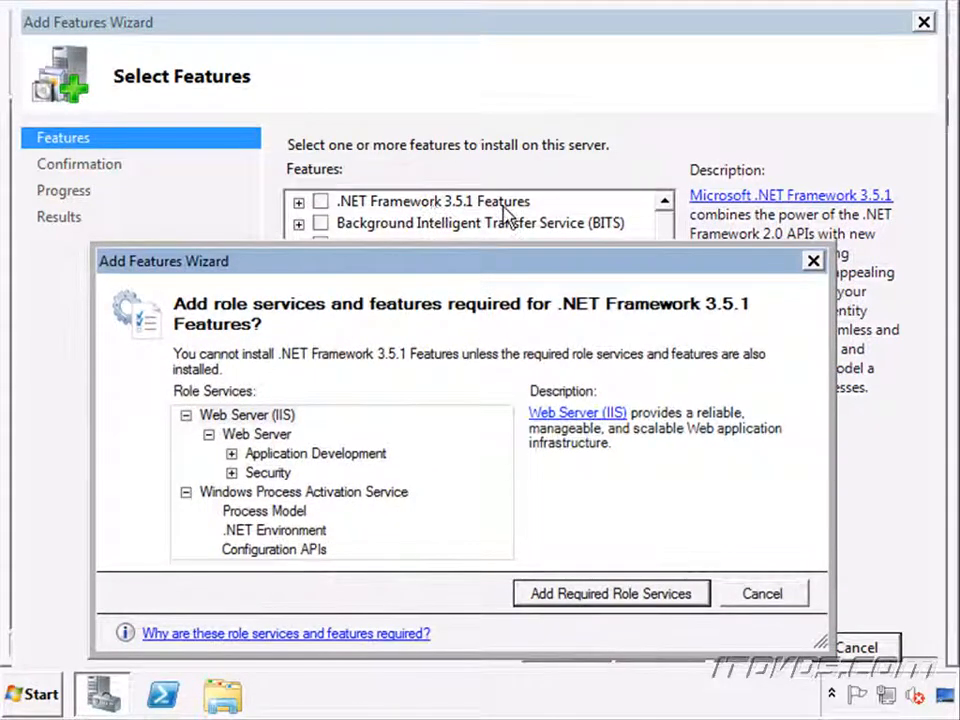
mouse_move(428, 364)
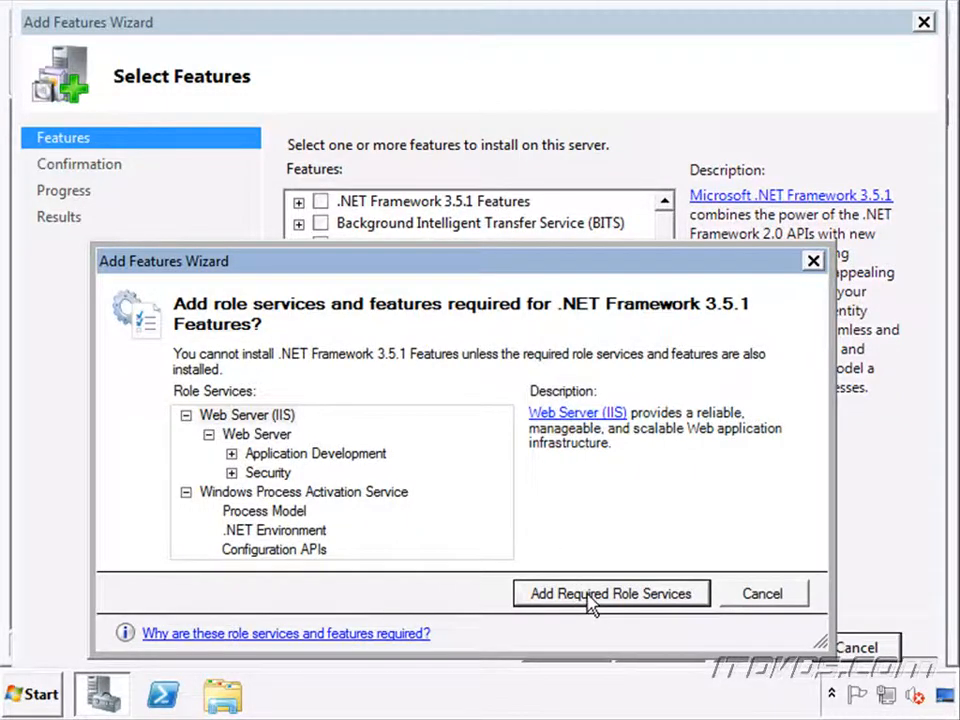
click(612, 592)
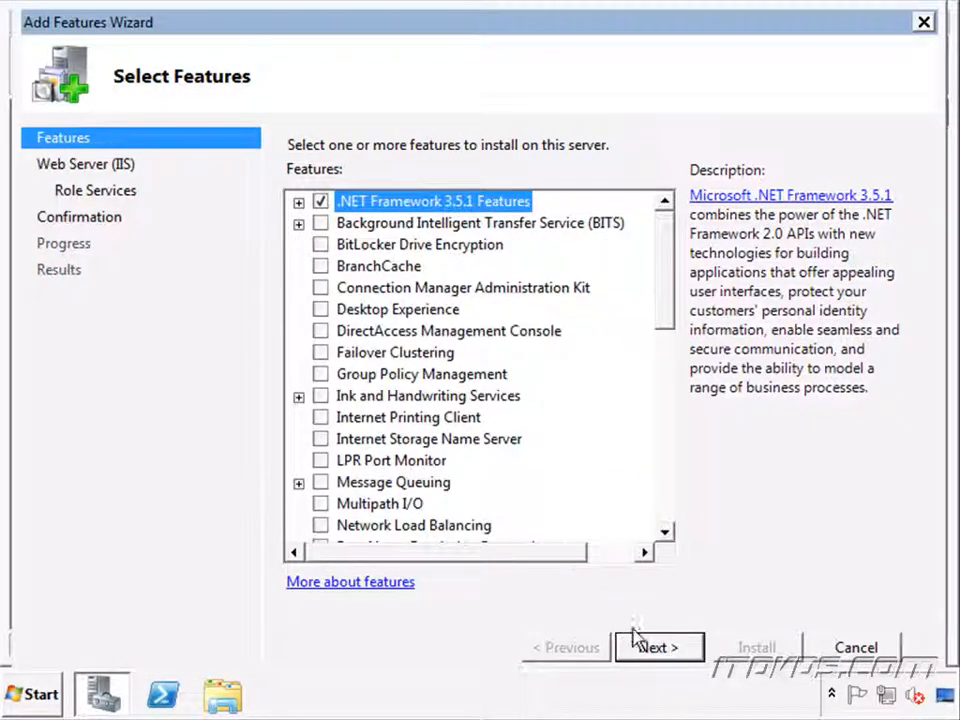
Confirm and install .NET Framework 3.5.1 with the Web Server (IIS) role services, then close the wizard.
click(658, 648)
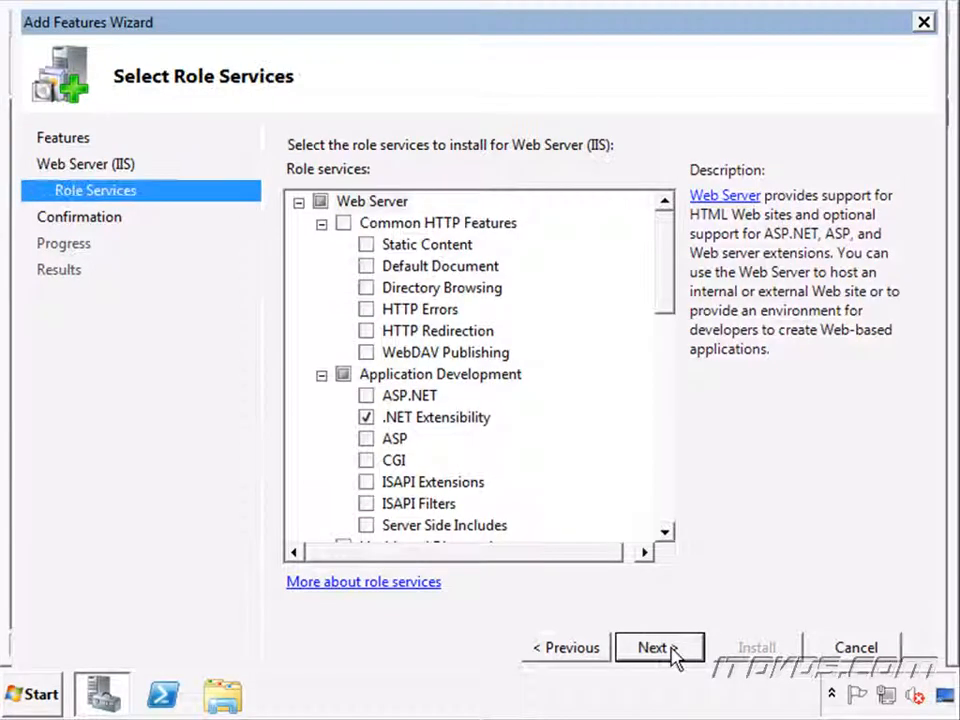
click(660, 648)
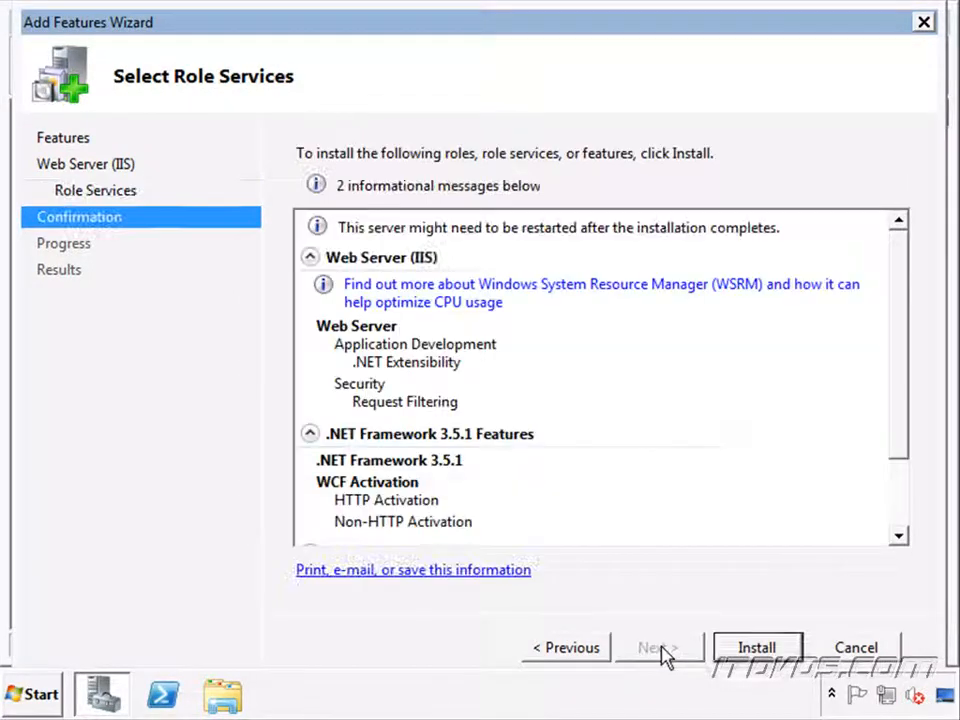
click(756, 648)
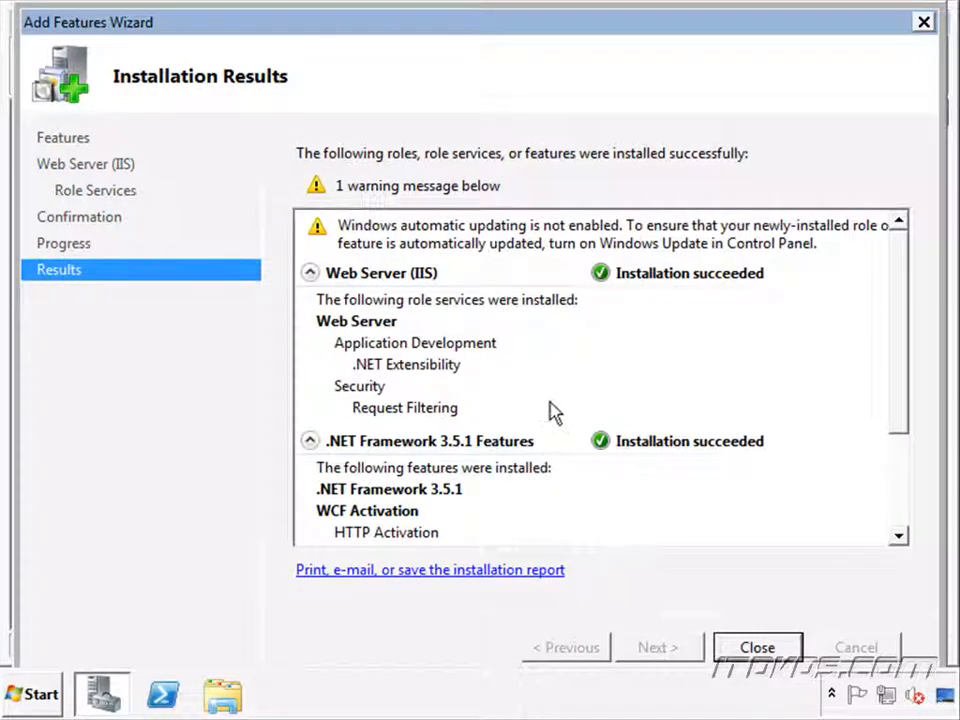
click(756, 648)
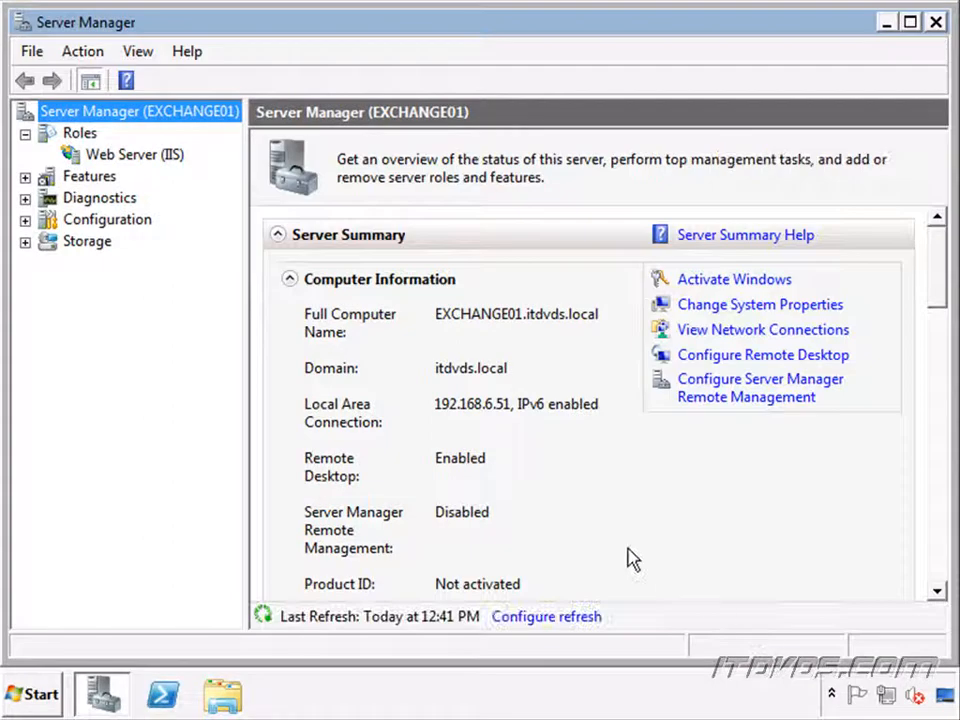
mouse_move(96, 696)
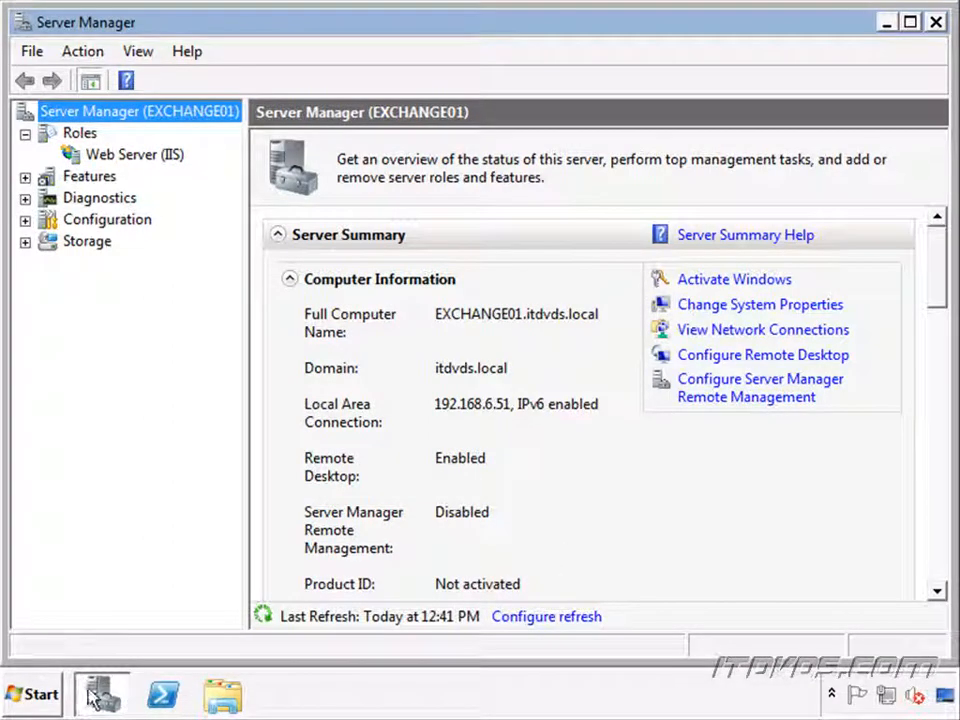
Search the Start menu for 'window' to locate Windows Update.
click(32, 694)
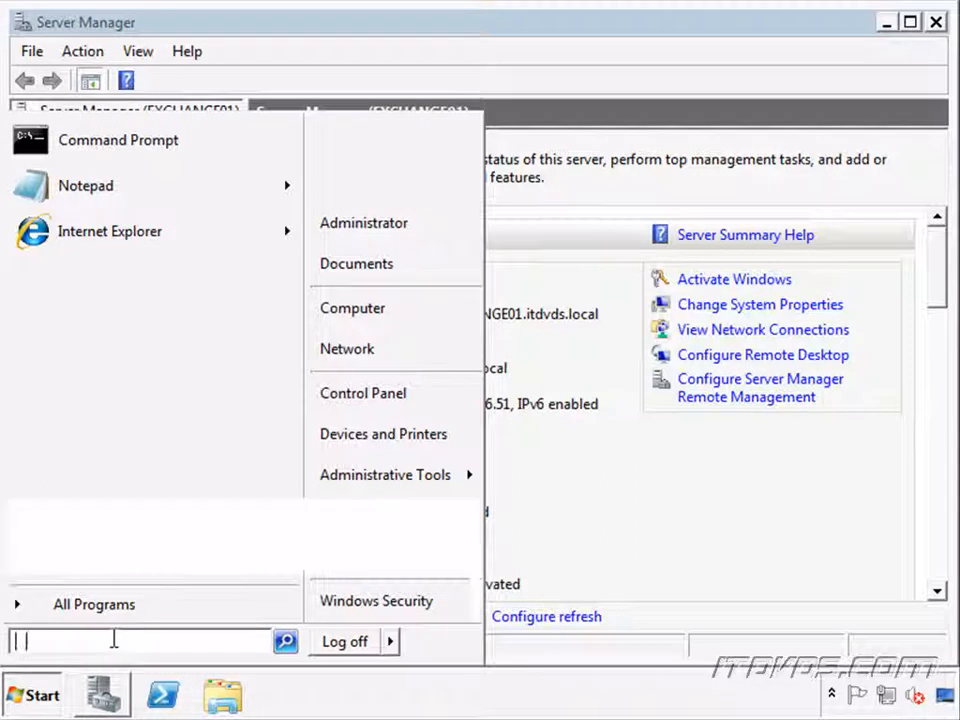
text(window)
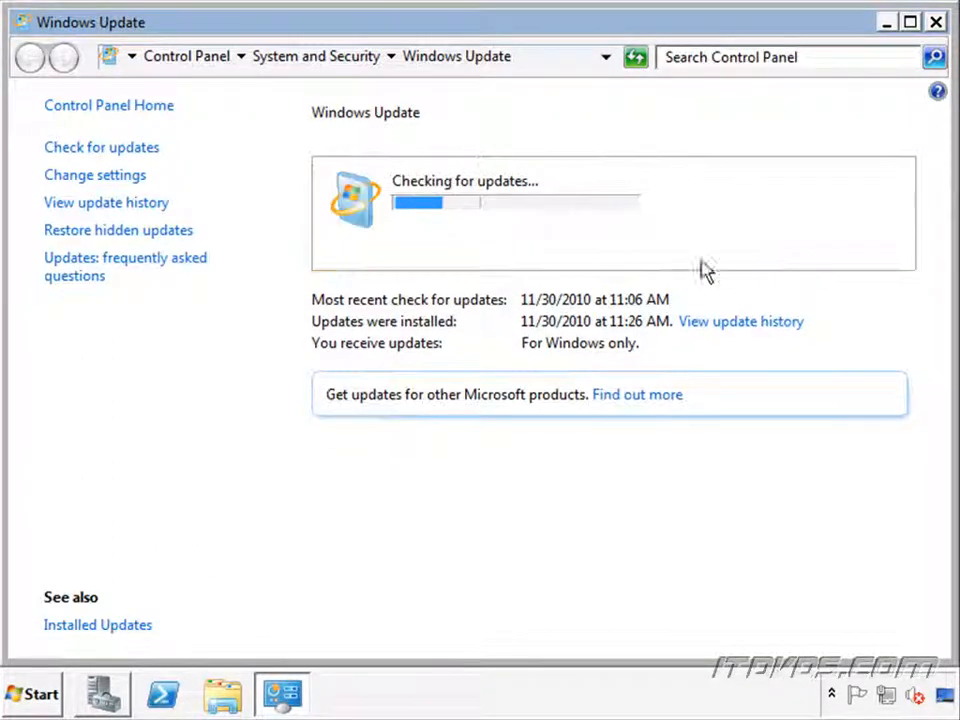
mouse_move(658, 276)
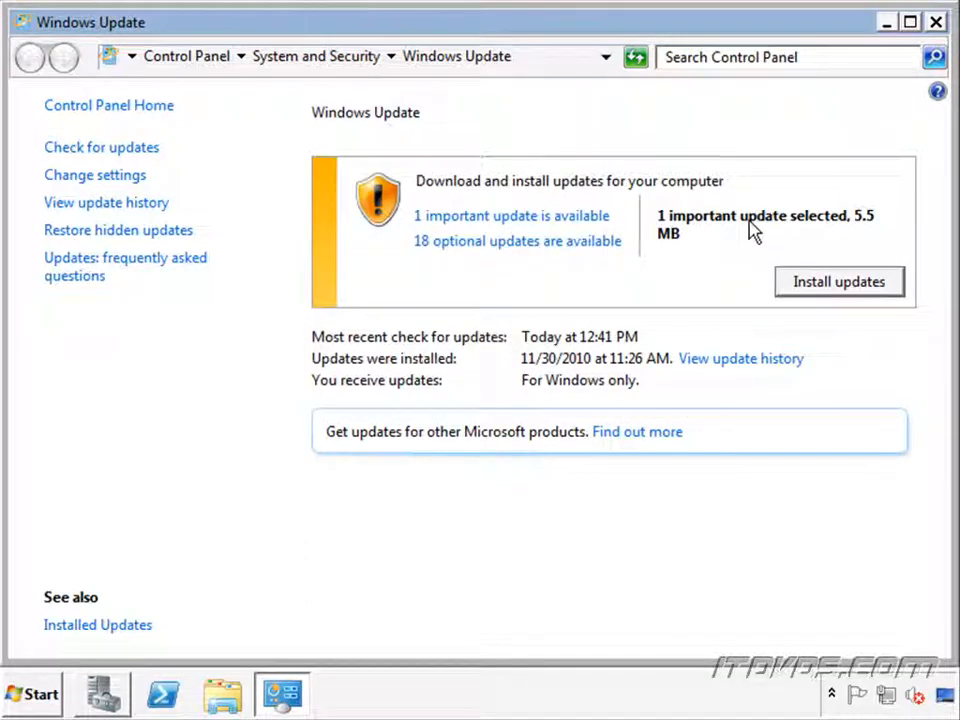
View the 1 important update (5.5 MB) that Windows Update found.
click(512, 216)
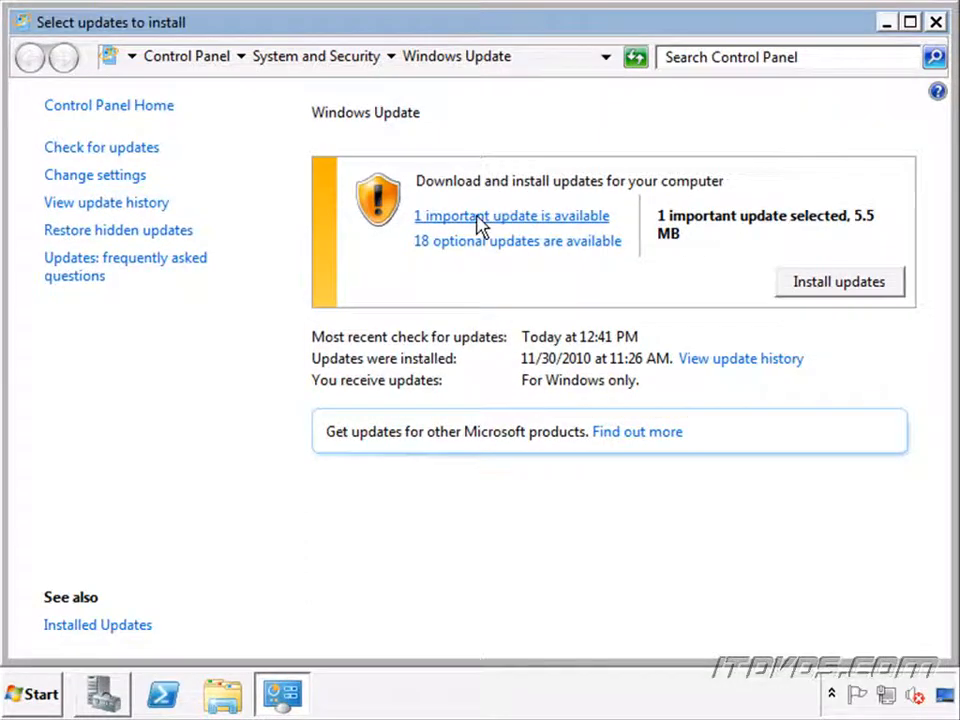
Review the .NET Framework 3.5 SP1 update (KB982526) and keep it selected.
click(512, 216)
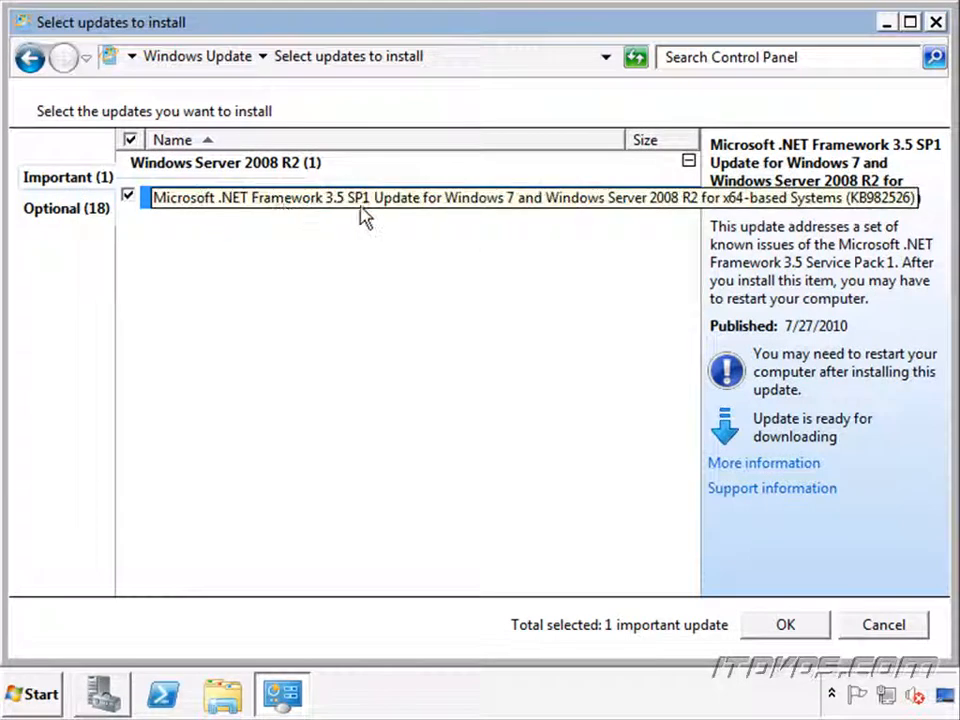
mouse_move(384, 212)
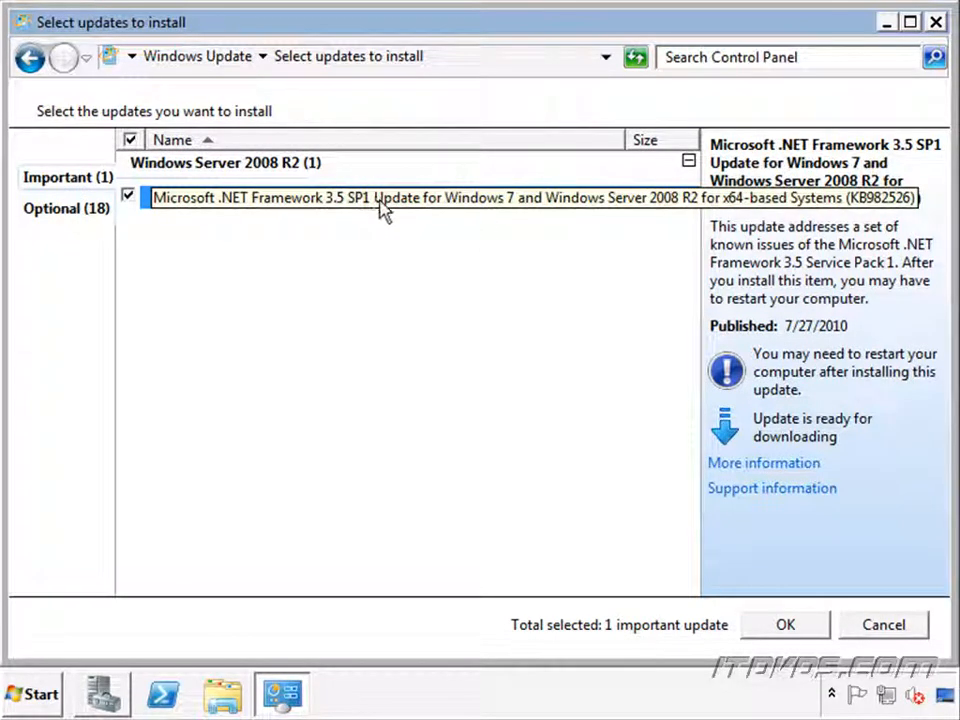
mouse_move(240, 344)
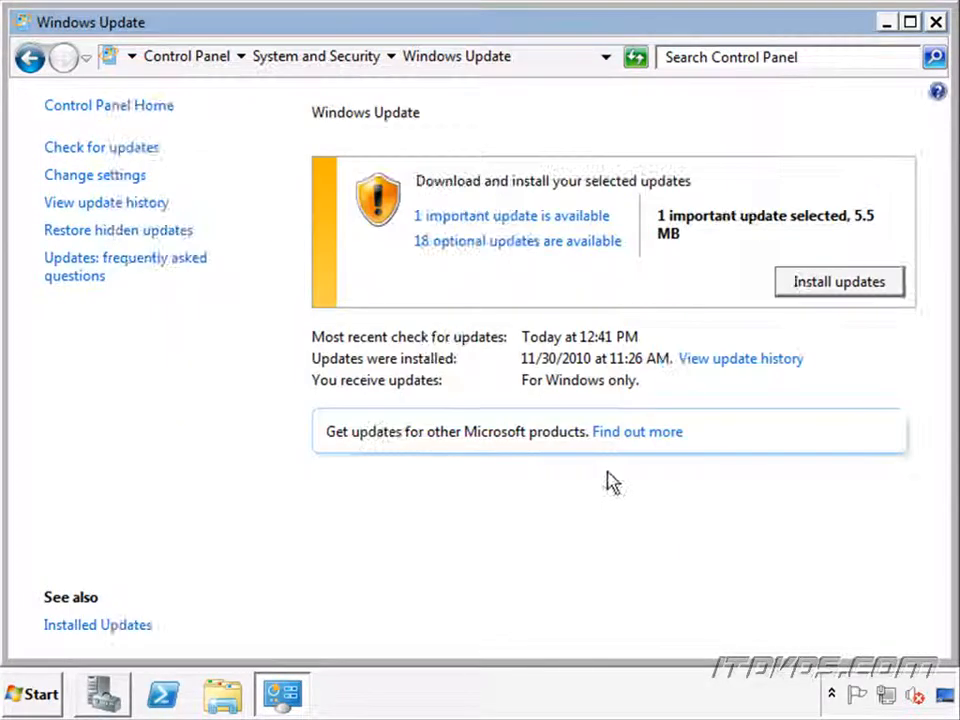
Install the .NET Framework 3.5 SP1 update until it reports 1 succeeded.
click(838, 280)
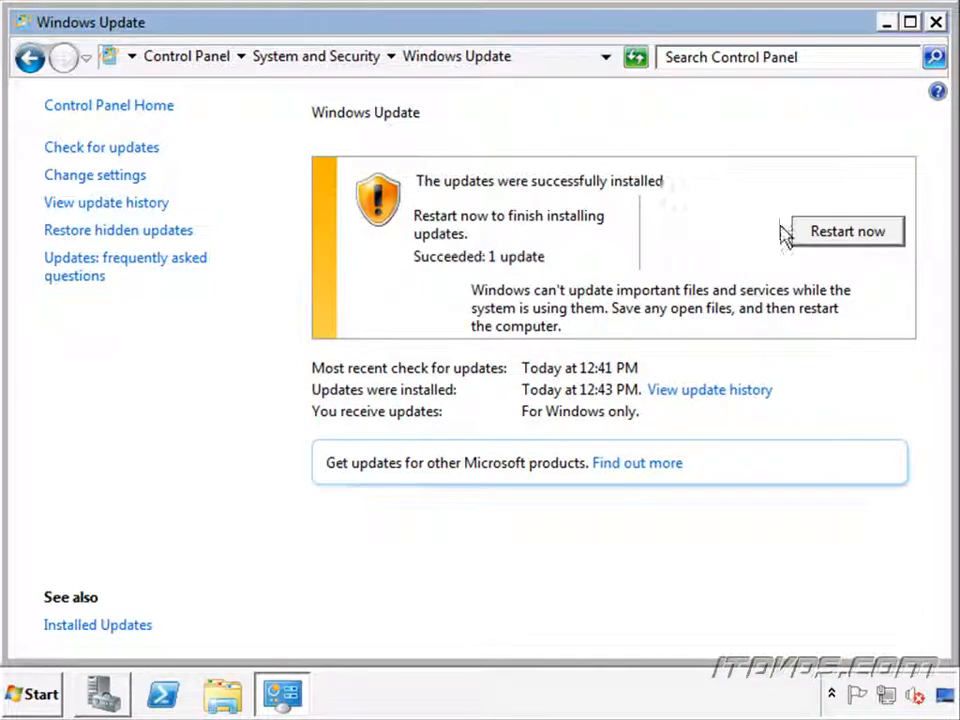
mouse_move(848, 232)
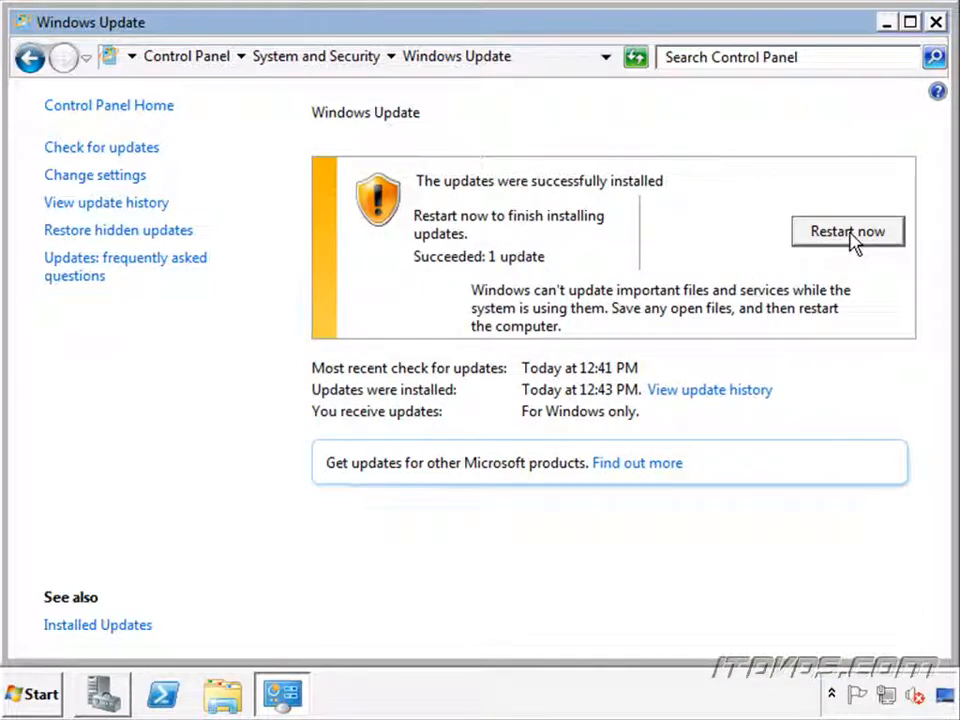
mouse_move(668, 256)
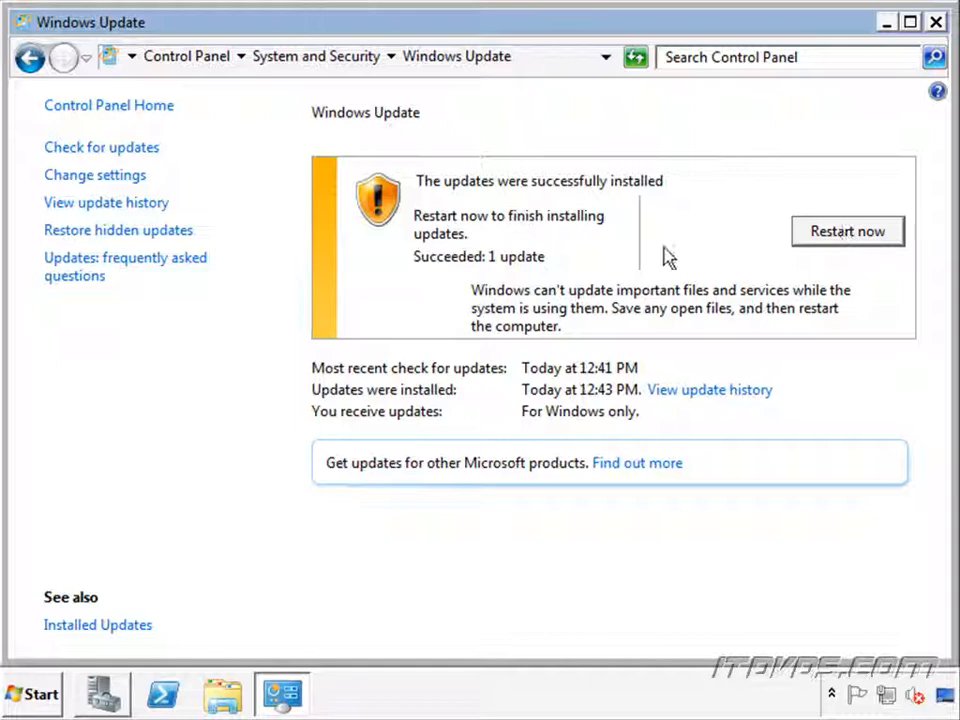